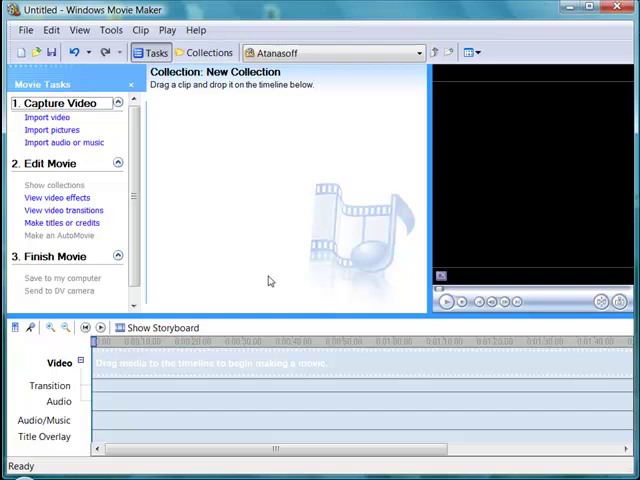
mouse_move(221, 214)
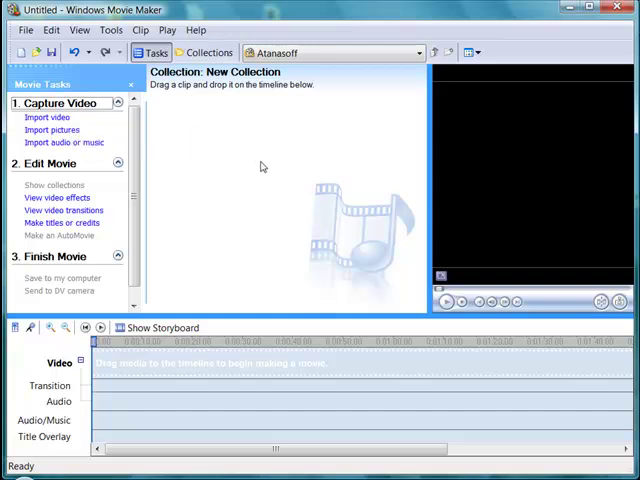
mouse_move(291, 149)
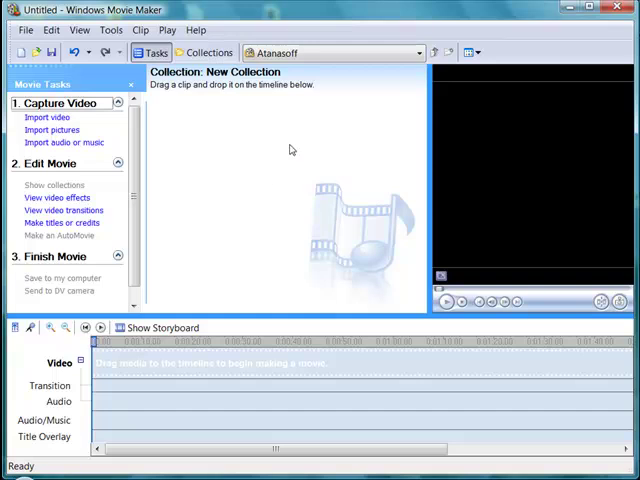
mouse_move(340, 53)
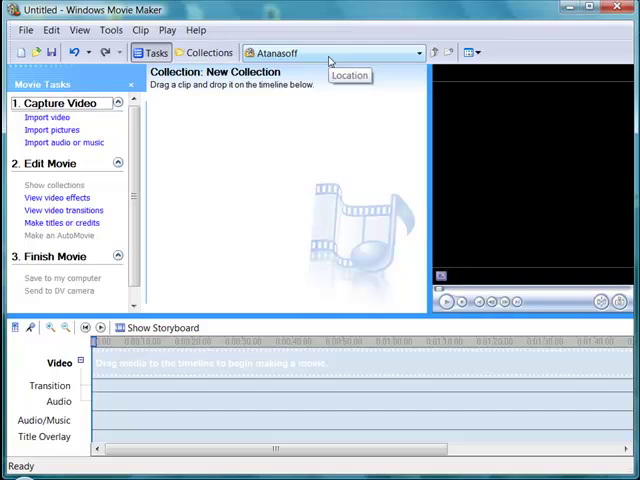
mouse_move(283, 179)
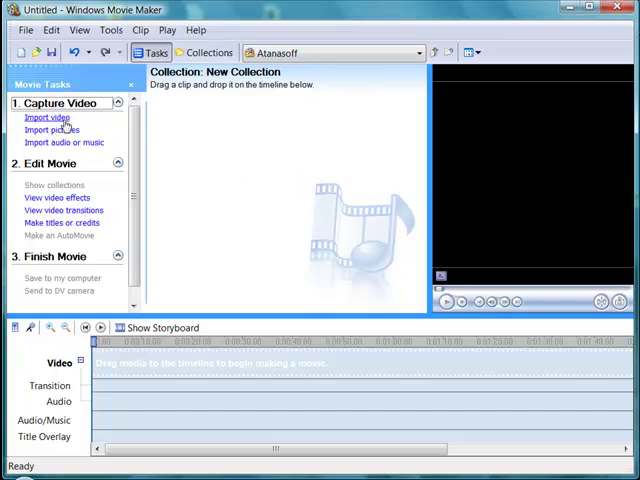
mouse_move(45, 120)
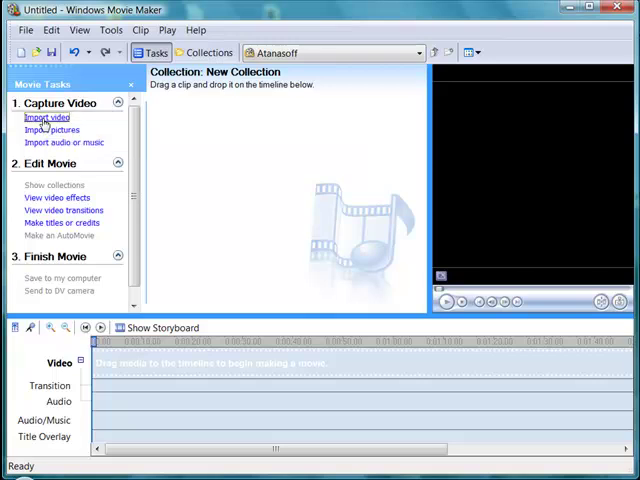
Step: Select 'The Machine that Changed the World' WMV file from Documents > Any Video Converter > WMV for import
left_click(45, 118)
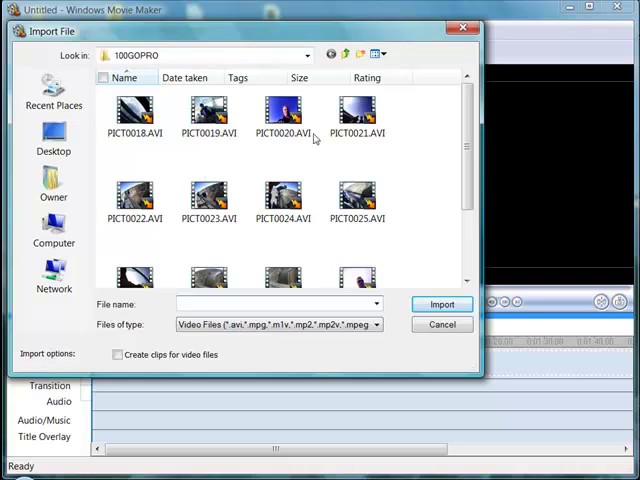
left_click(308, 55)
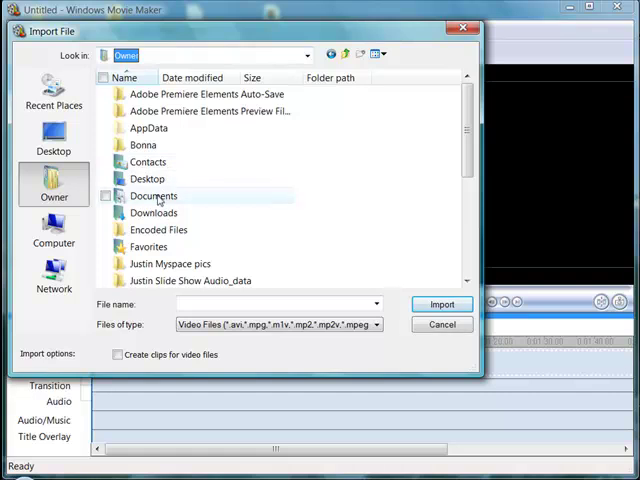
double_click(153, 195)
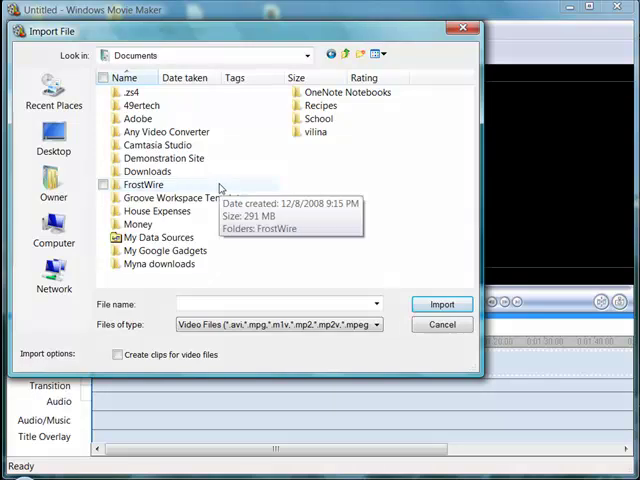
double_click(165, 131)
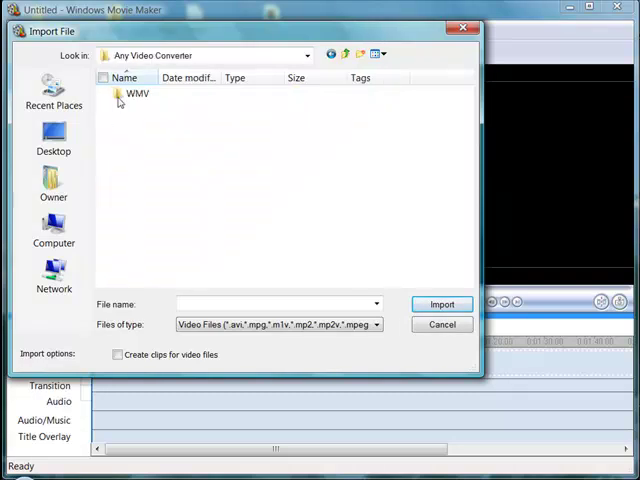
double_click(130, 95)
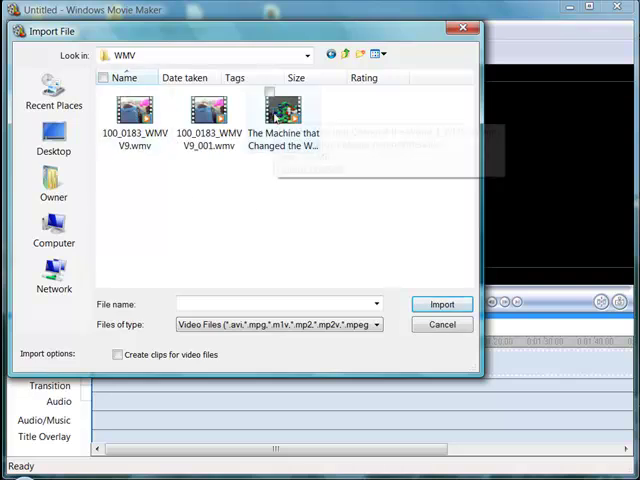
left_click(283, 115)
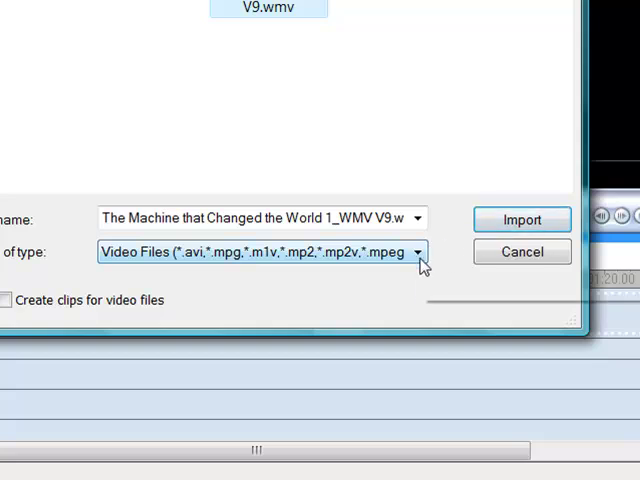
left_click(417, 251)
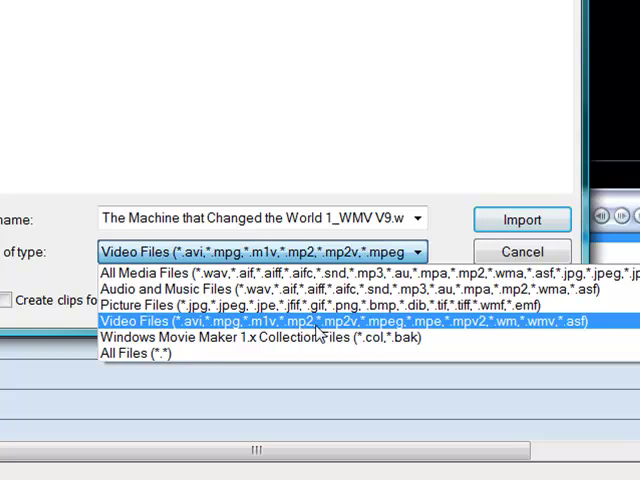
mouse_move(430, 330)
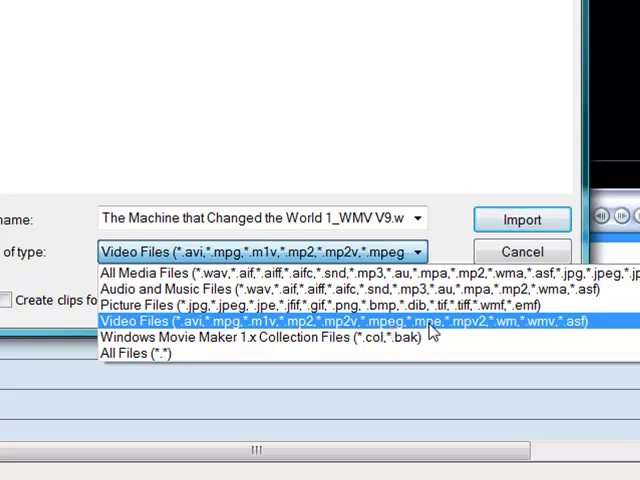
mouse_move(533, 335)
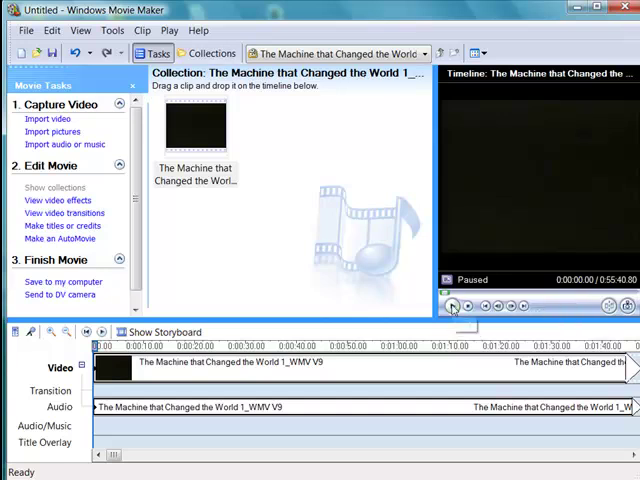
left_click(452, 306)
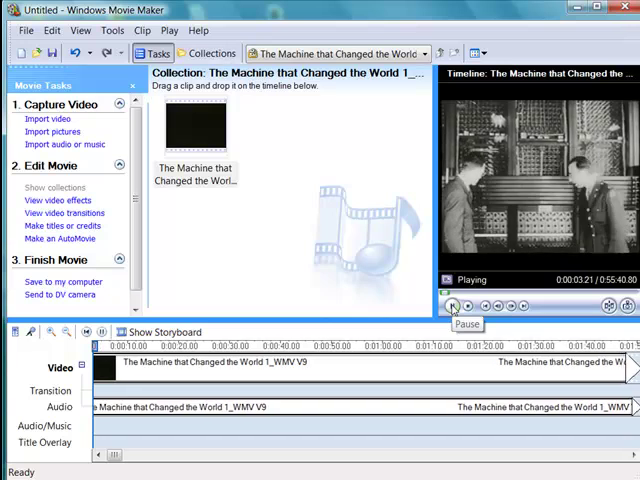
left_click(452, 306)
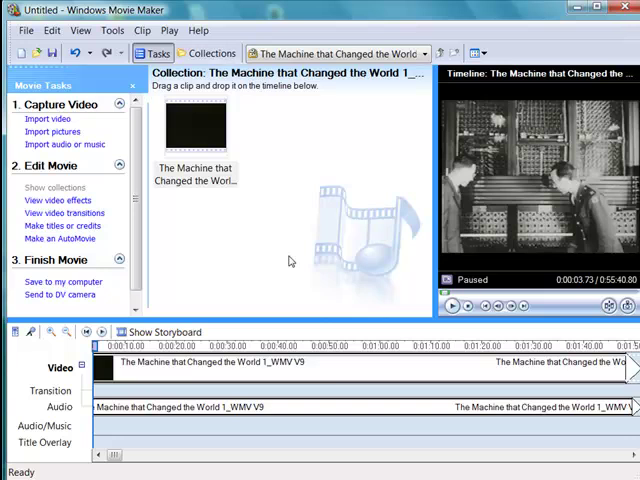
mouse_move(48, 119)
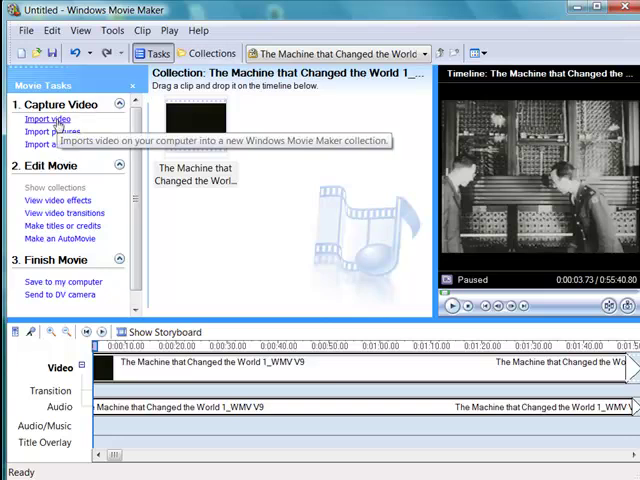
Step: Try importing Atanasoff part 1 MP4 with All Files shown, then dismiss the unsupported-type error
left_click(46, 119)
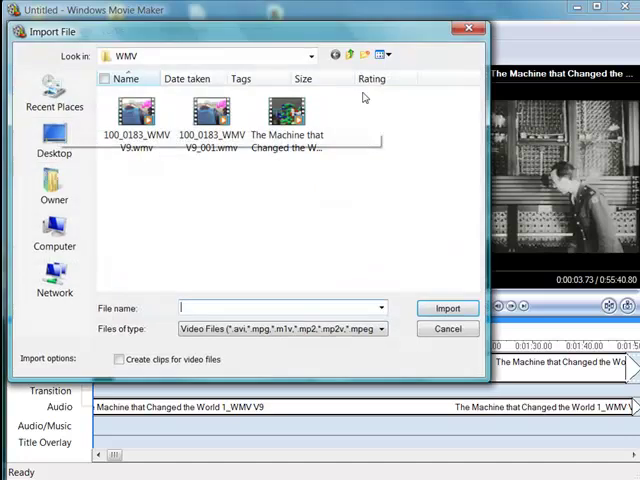
left_click(313, 55)
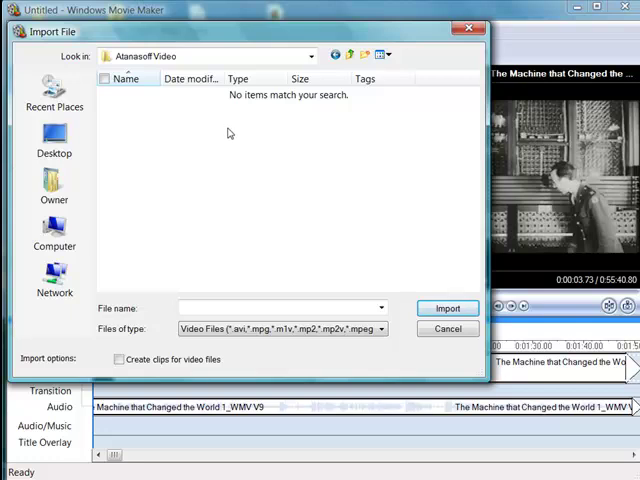
mouse_move(213, 127)
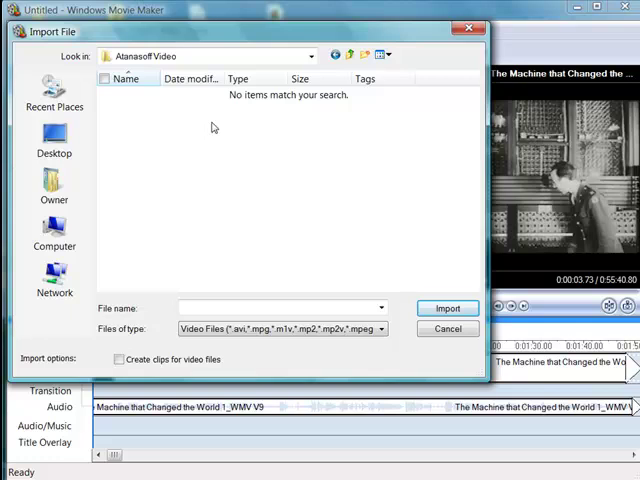
mouse_move(238, 195)
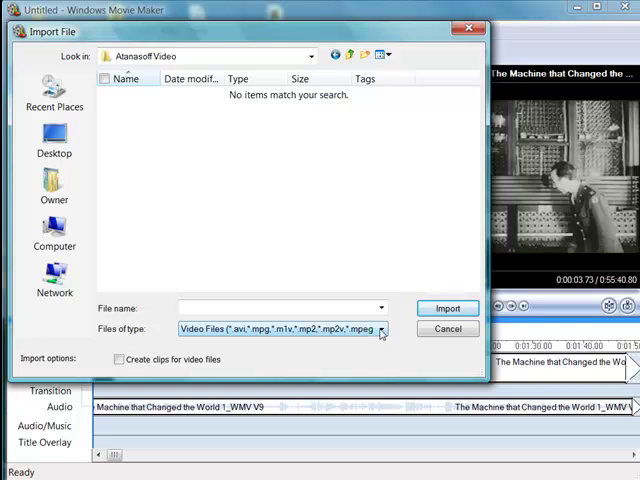
left_click(380, 328)
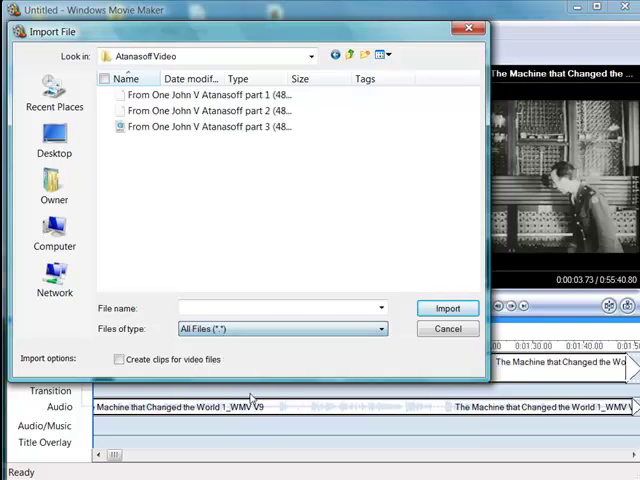
left_click(210, 91)
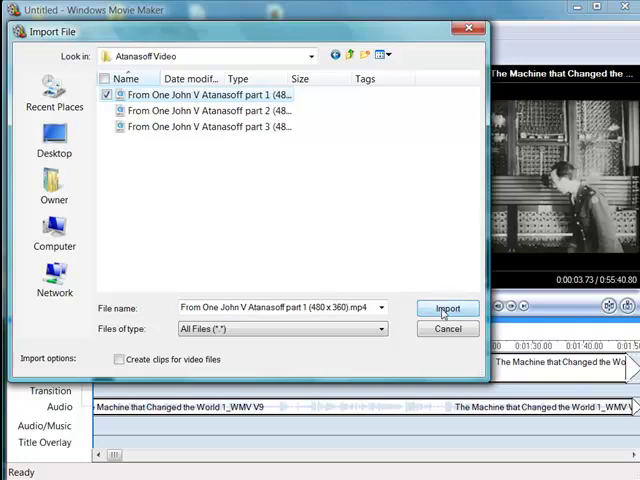
left_click(447, 308)
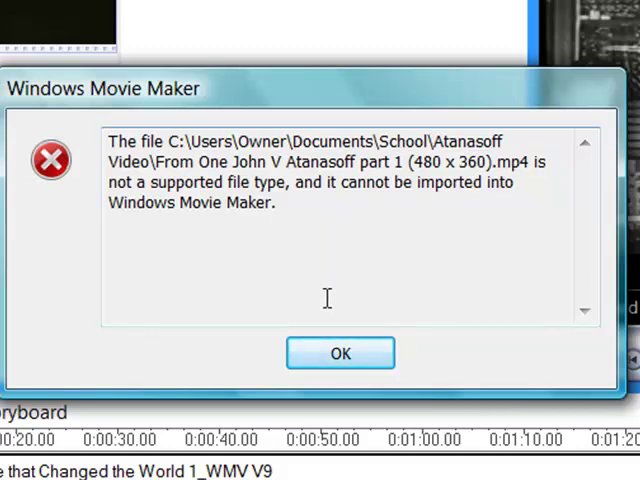
left_click(339, 353)
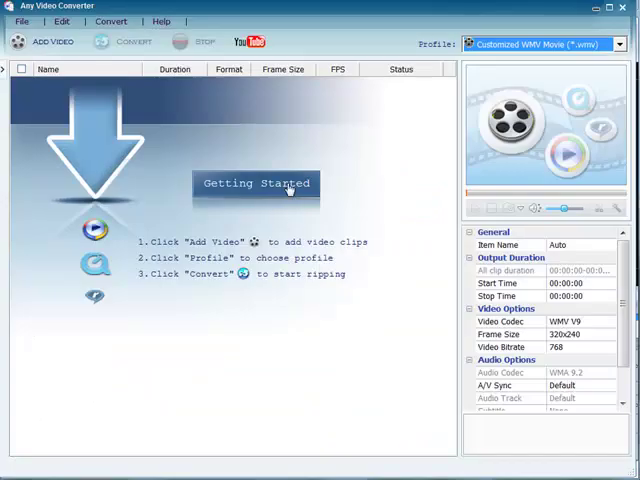
mouse_move(249, 123)
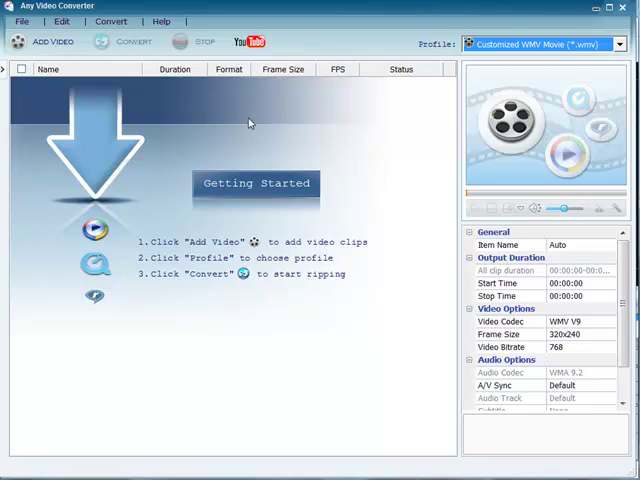
mouse_move(241, 128)
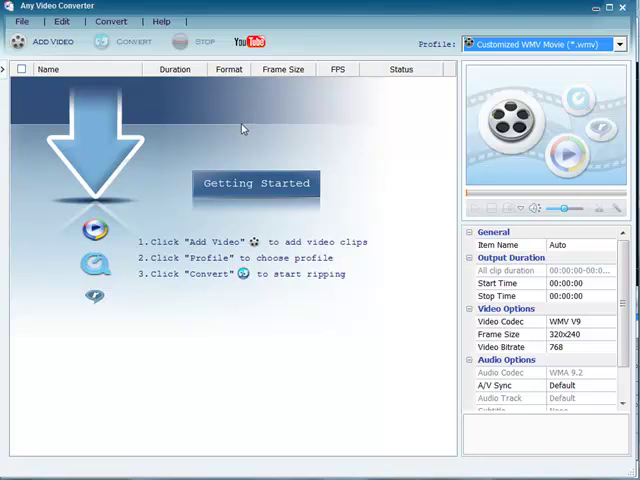
mouse_move(240, 136)
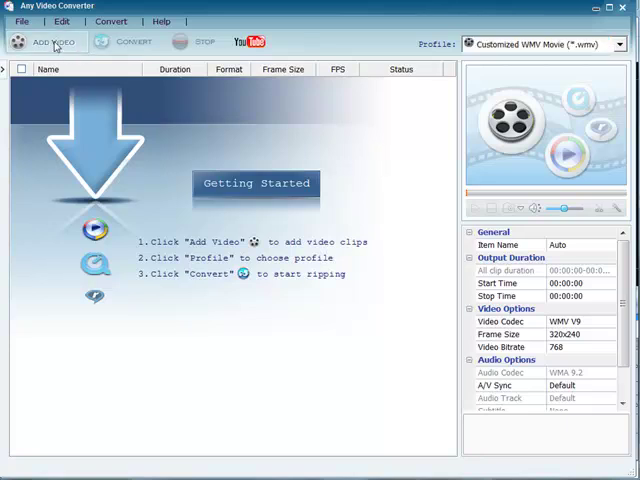
Step: Add Atanasoff parts 1, 2 and 3 to the conversion list
left_click(55, 42)
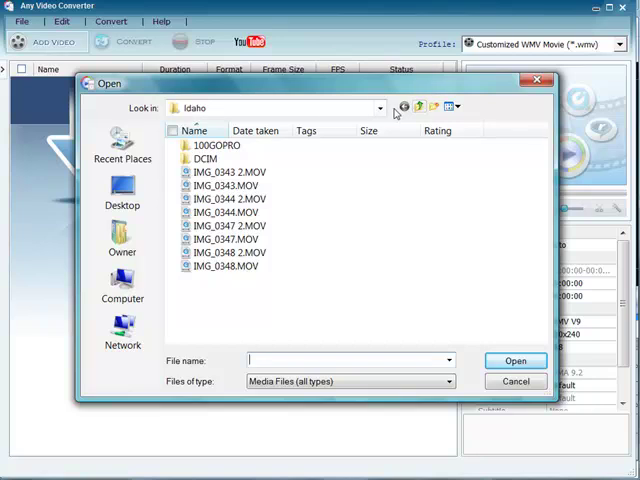
left_click(376, 107)
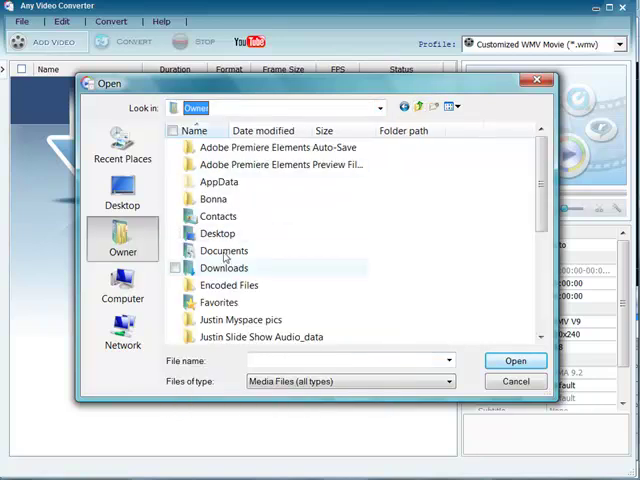
double_click(223, 250)
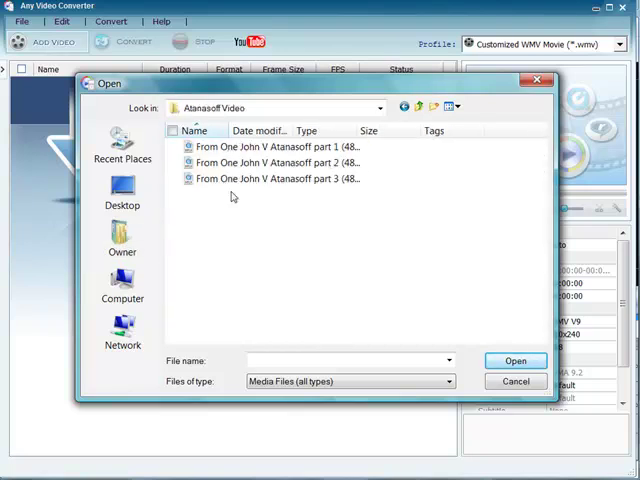
left_click(275, 147)
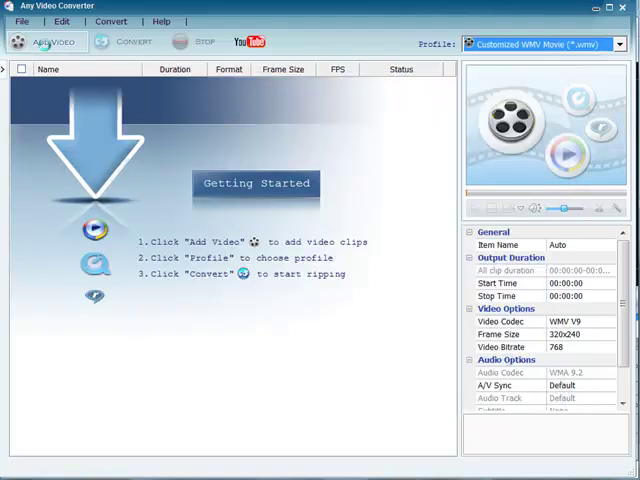
left_click(56, 42)
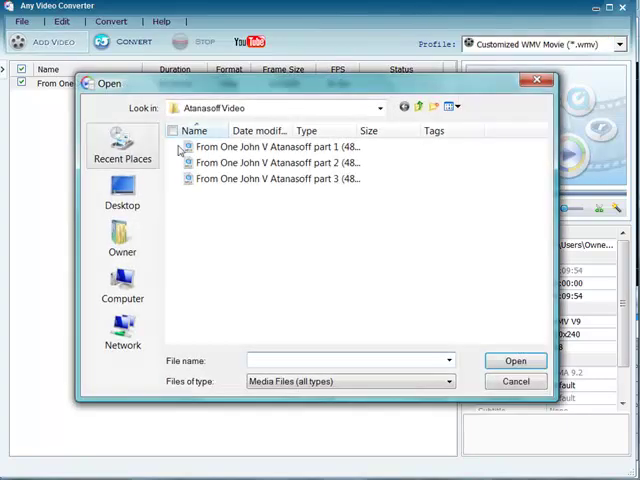
left_click(515, 360)
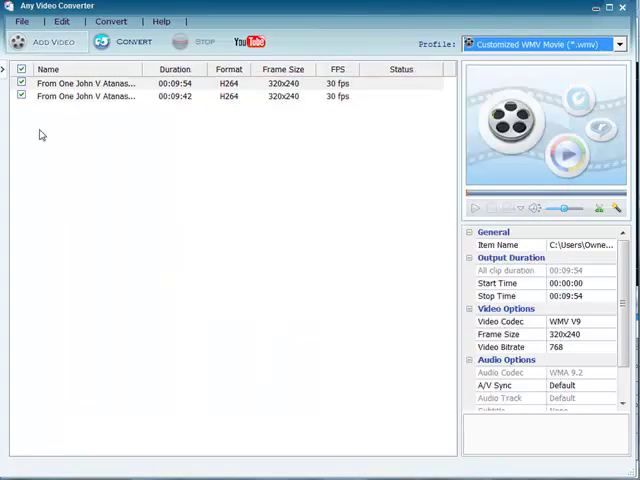
left_click(54, 42)
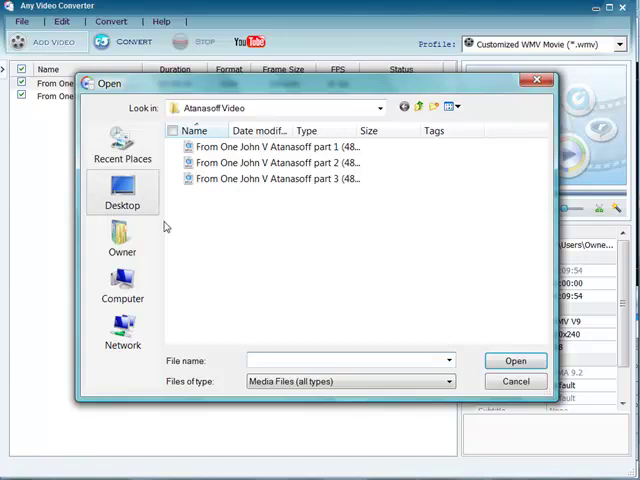
left_click(514, 360)
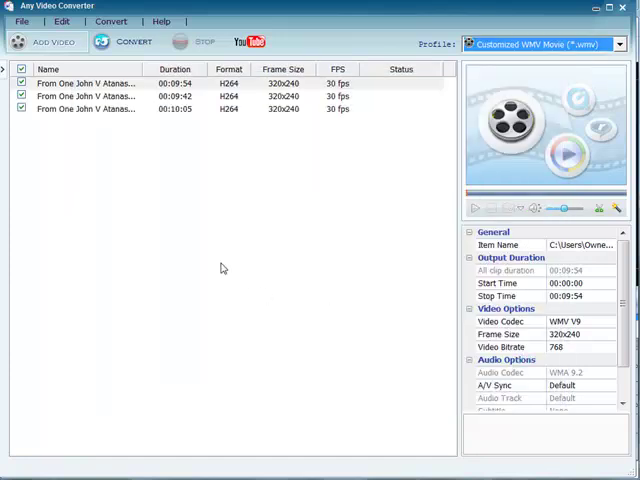
mouse_move(181, 244)
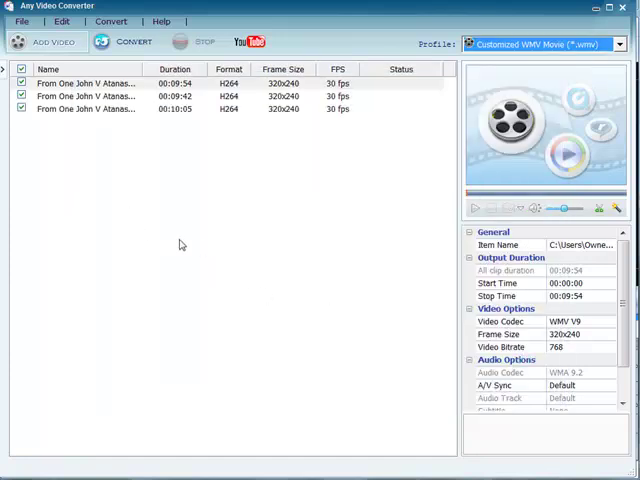
mouse_move(390, 172)
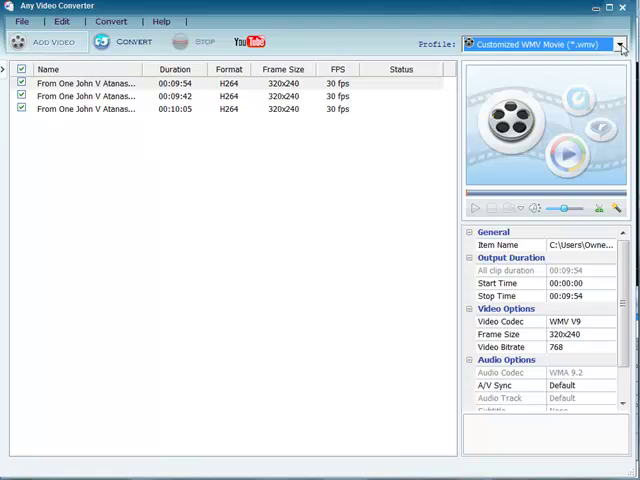
Step: Set the output folder to Documents\Any Video Converter\WMV
left_click(623, 46)
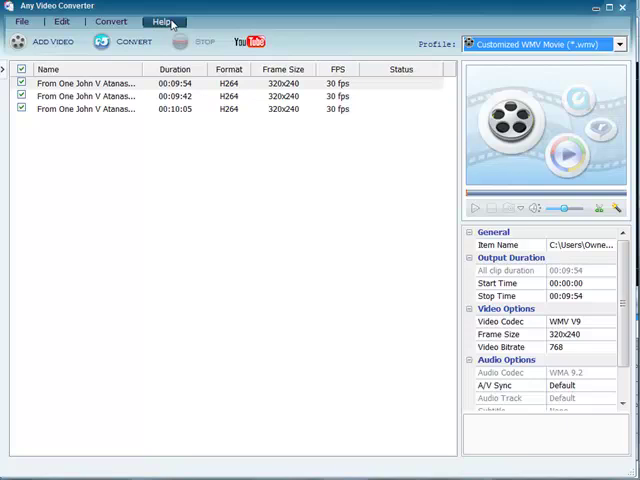
left_click(15, 21)
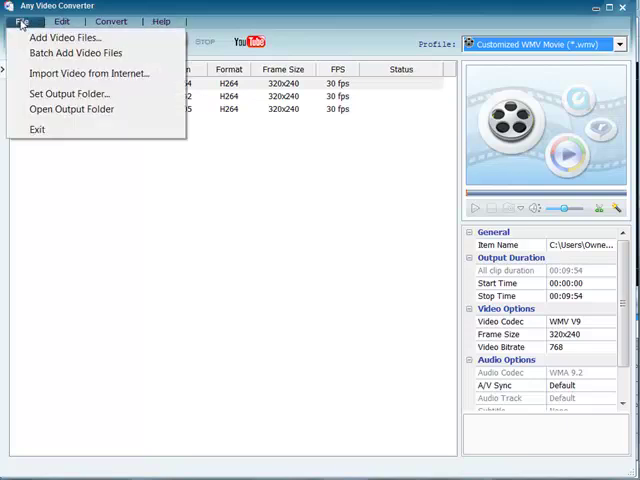
mouse_move(79, 97)
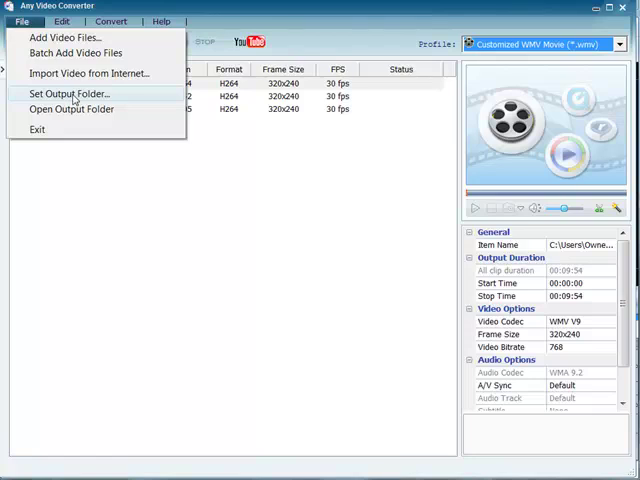
left_click(75, 93)
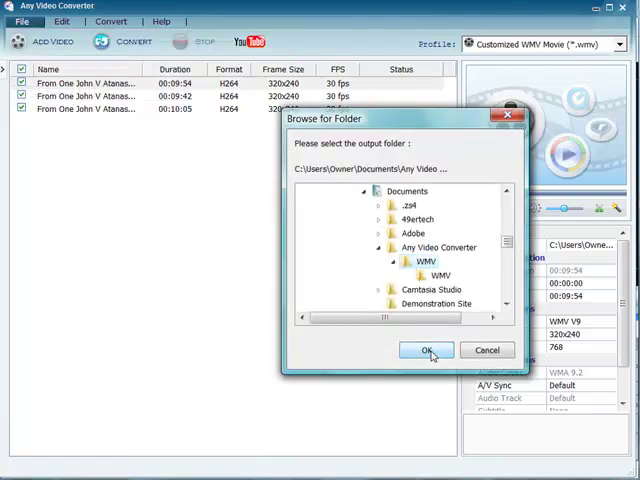
left_click(426, 350)
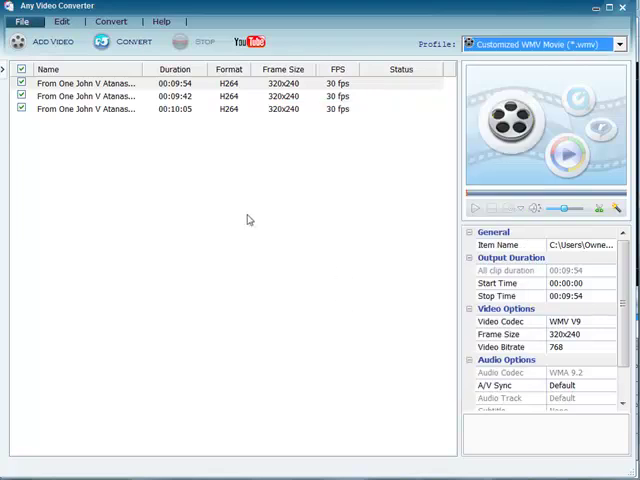
Step: Convert the three Atanasoff clips to WMV and decline the Pro version offer
left_click(126, 42)
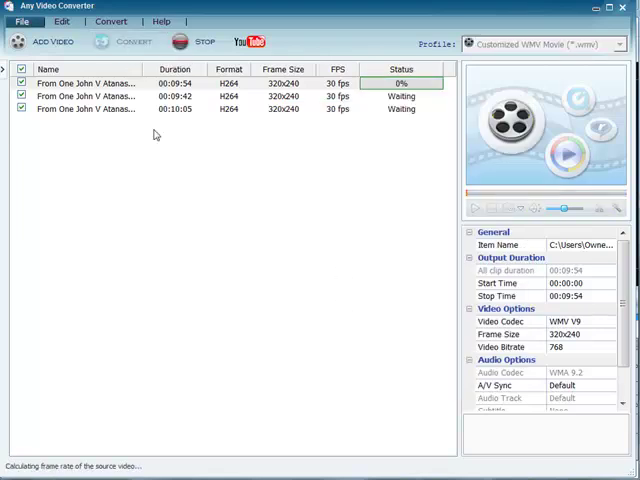
mouse_move(165, 224)
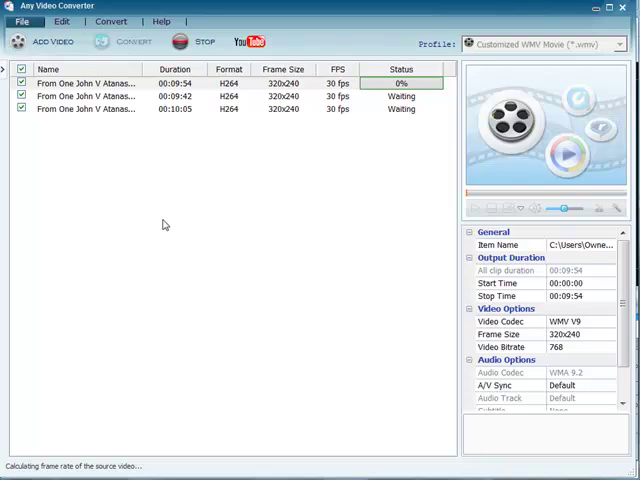
mouse_move(155, 206)
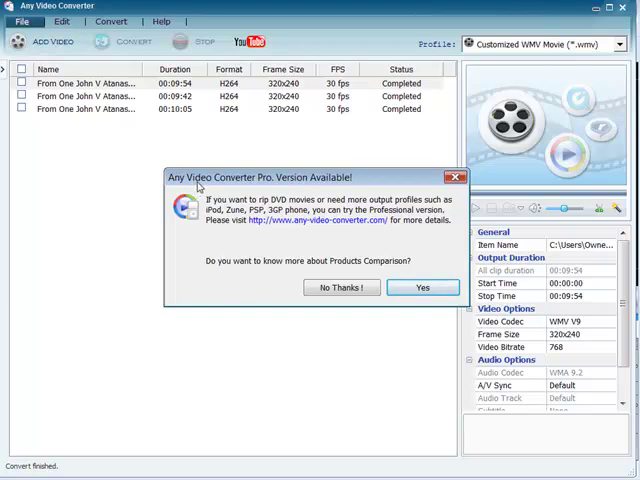
mouse_move(267, 290)
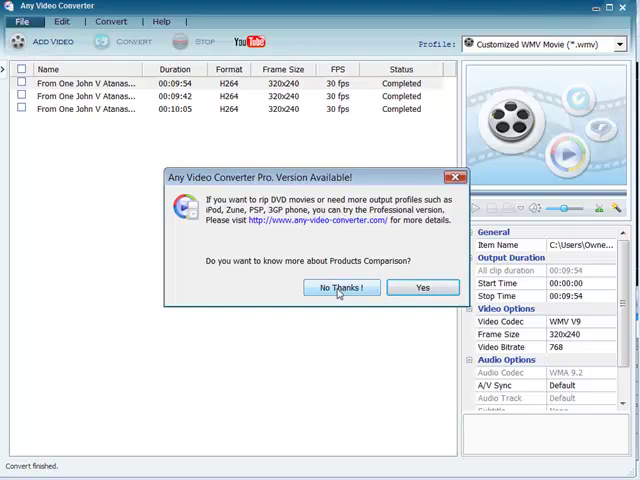
left_click(341, 288)
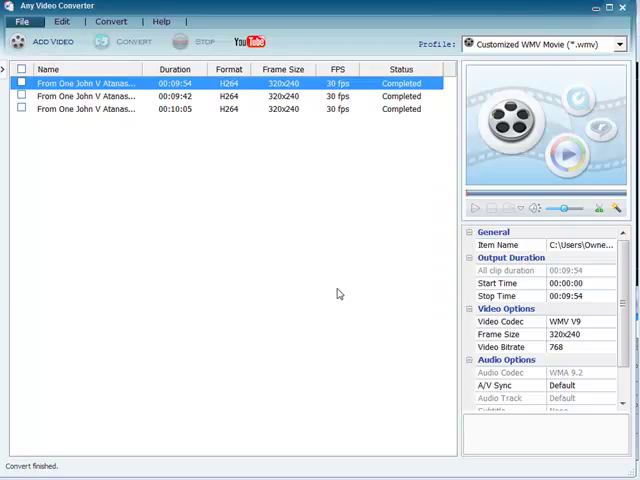
mouse_move(285, 289)
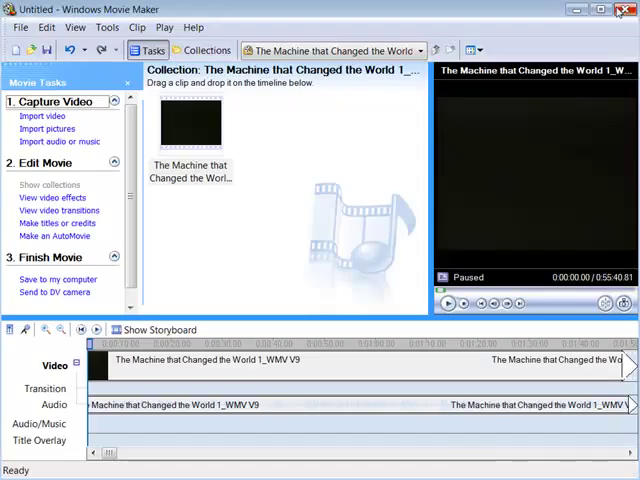
mouse_move(45, 120)
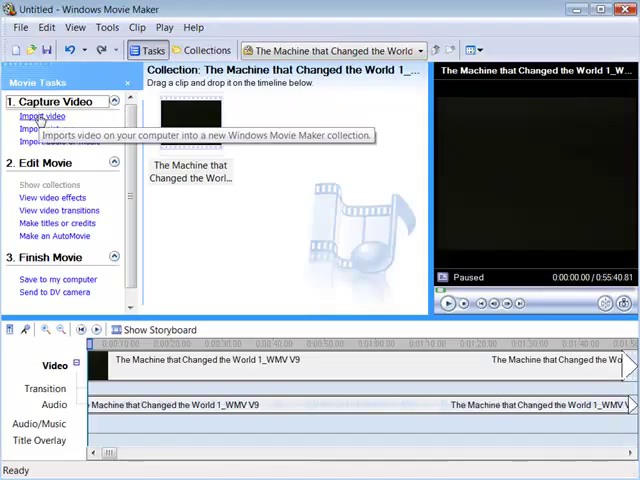
Step: Import Atanasoff part 1 from the WMV folder
left_click(47, 123)
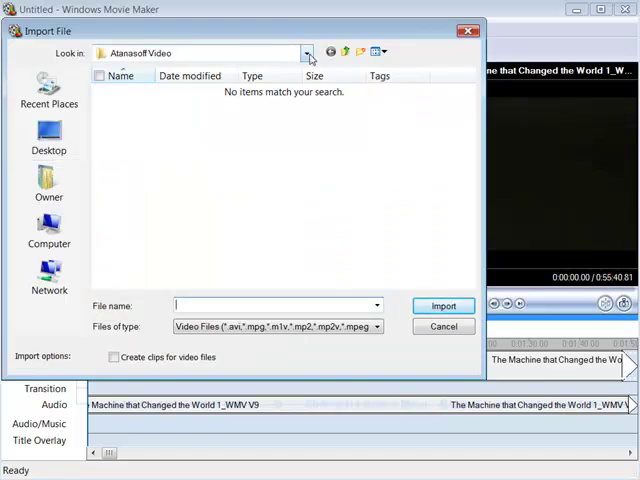
left_click(305, 52)
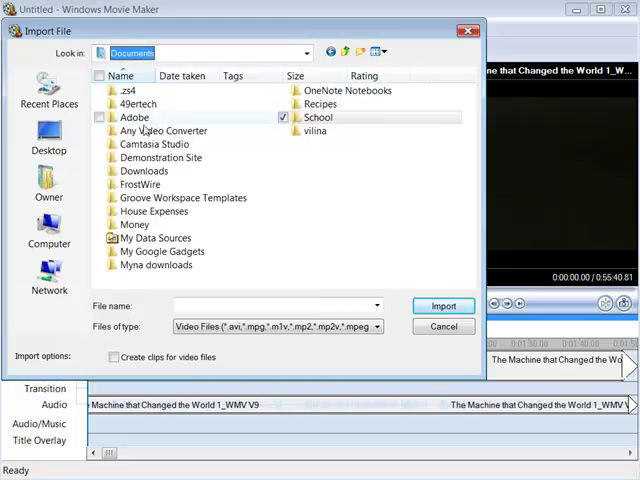
double_click(163, 131)
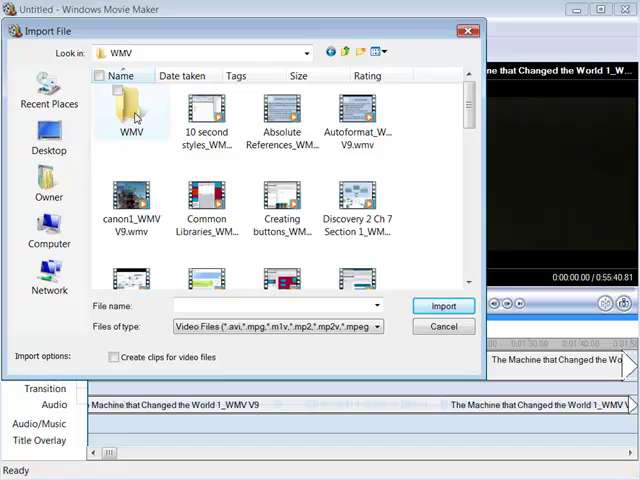
scroll("down", 3)
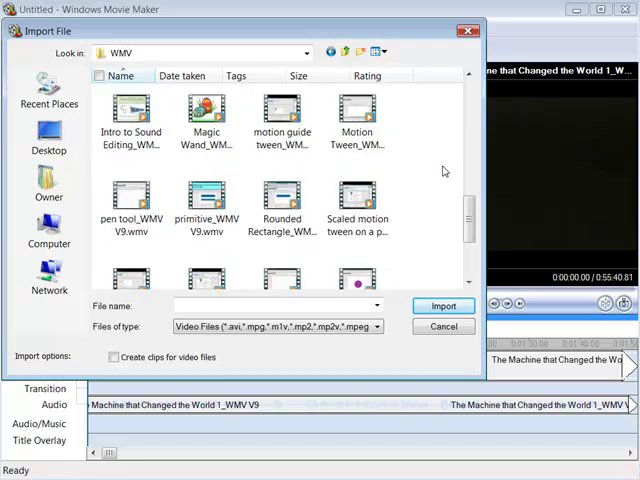
scroll("down", 3)
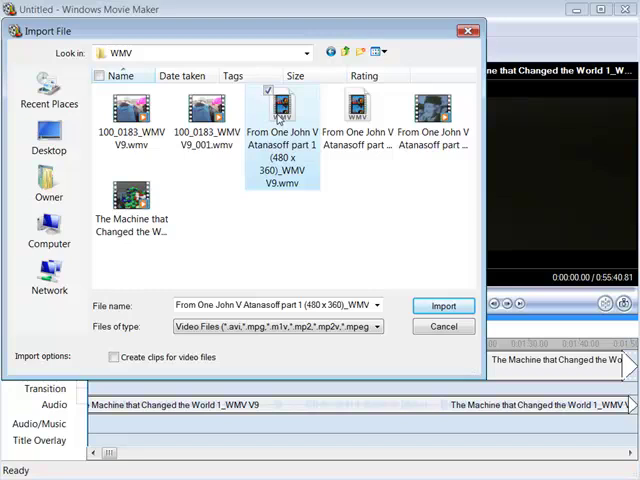
left_click(442, 305)
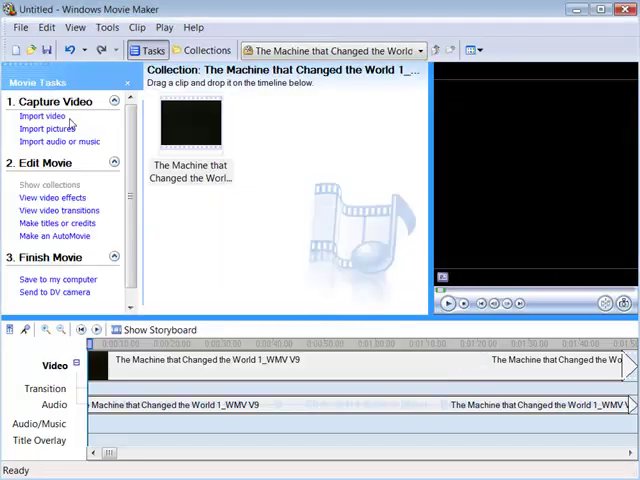
Step: Import Atanasoff parts 2 and 3 from the same folder
left_click(48, 116)
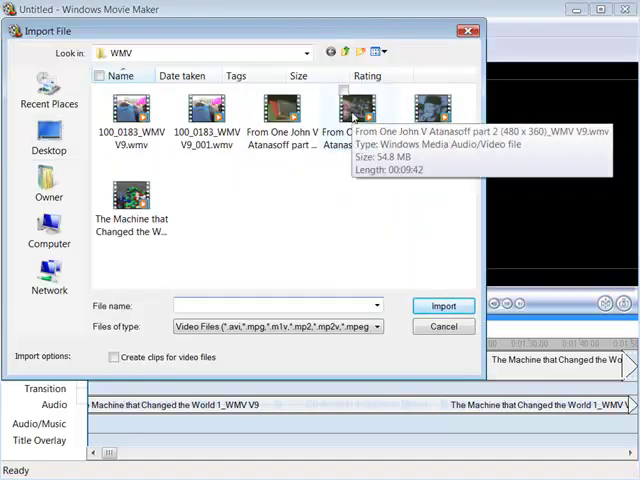
left_click(357, 107)
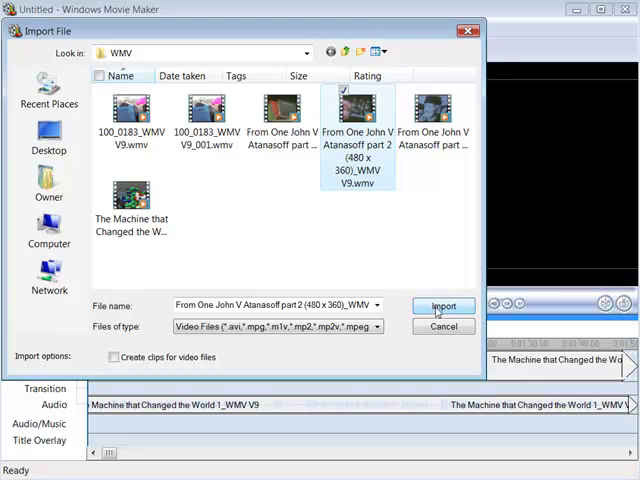
left_click(443, 306)
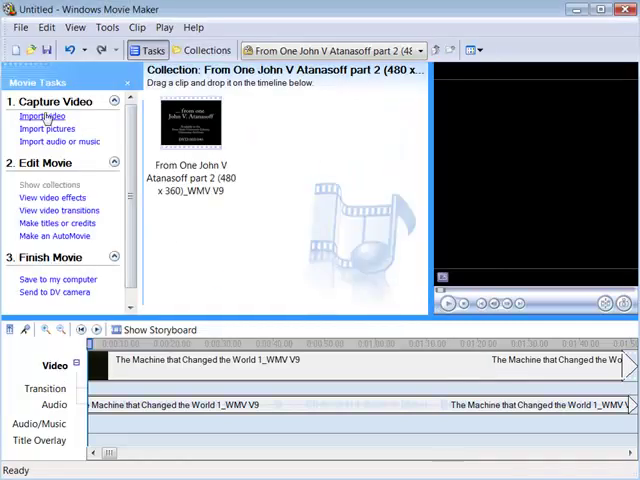
left_click(42, 116)
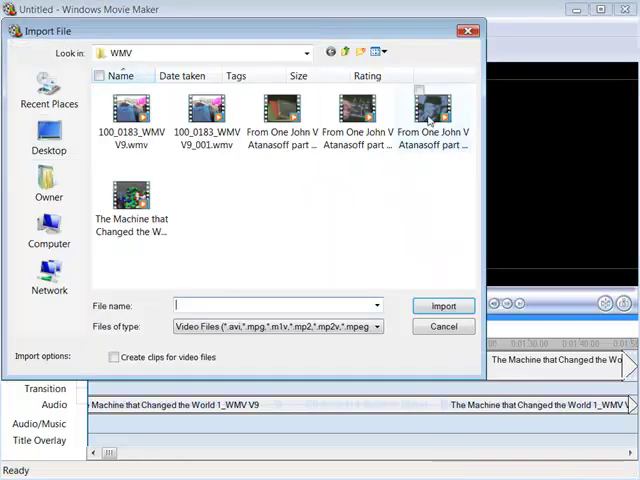
left_click(431, 108)
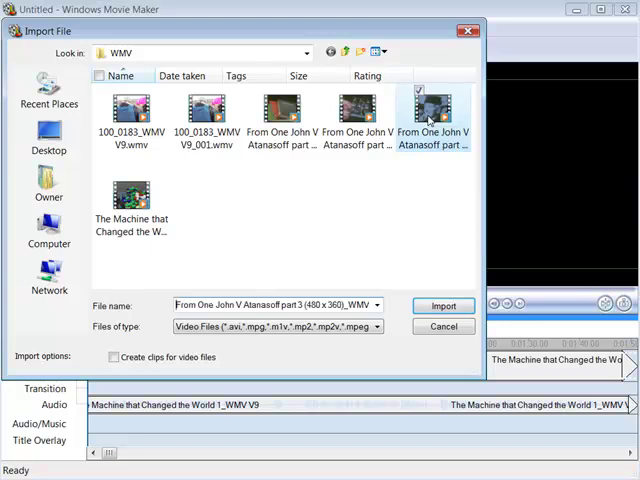
left_click(443, 305)
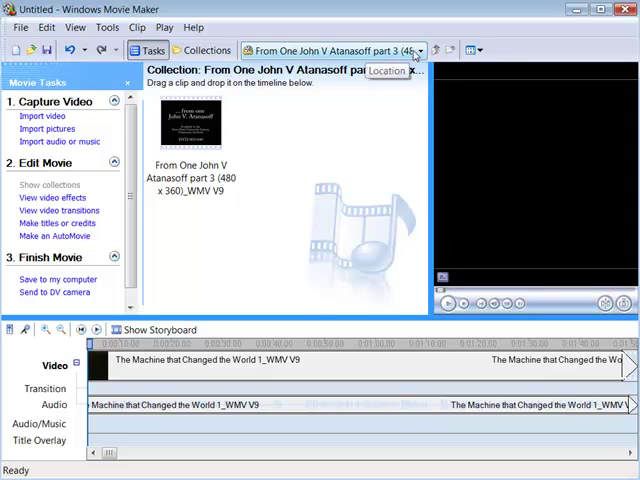
Step: Move the part clips into the Atanasoff collection and delete the emptied part collections
left_click(419, 50)
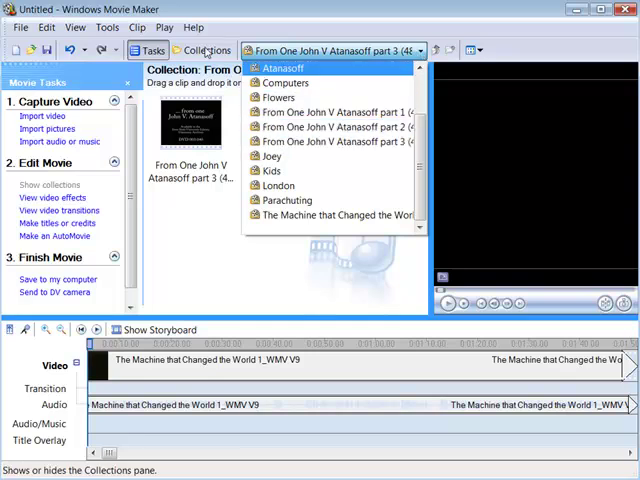
left_click(200, 50)
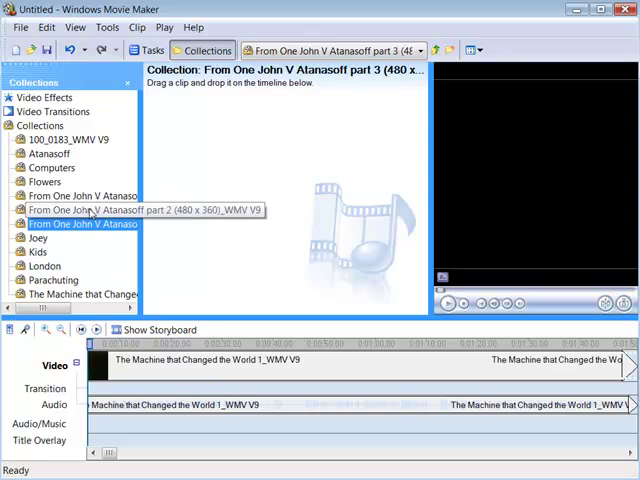
right_click(70, 224)
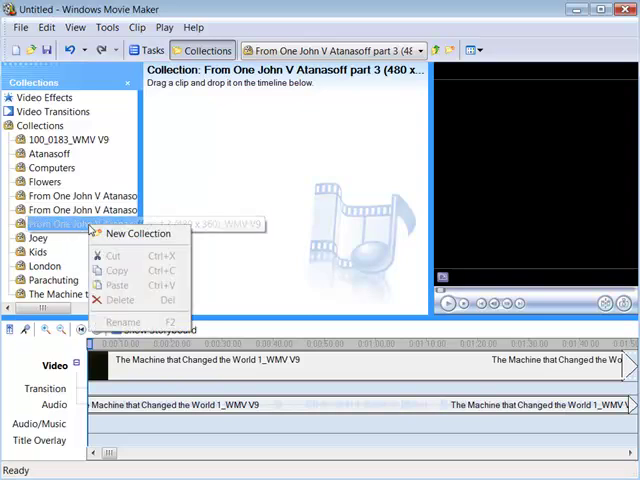
mouse_move(113, 256)
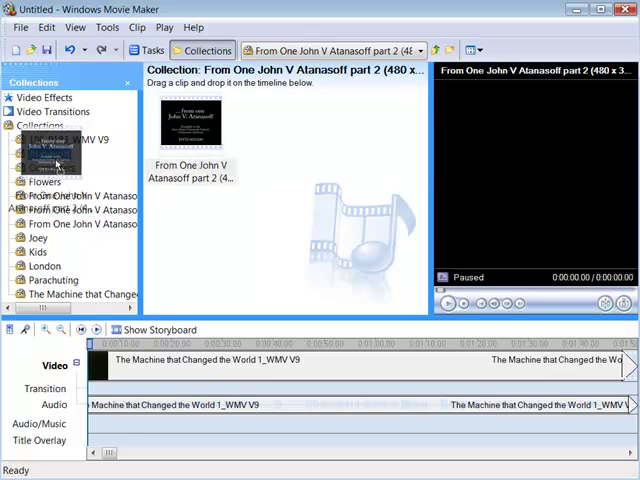
left_click(80, 196)
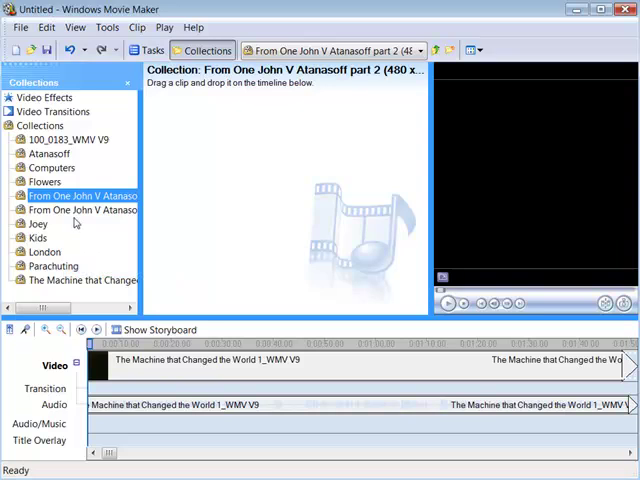
right_click(83, 210)
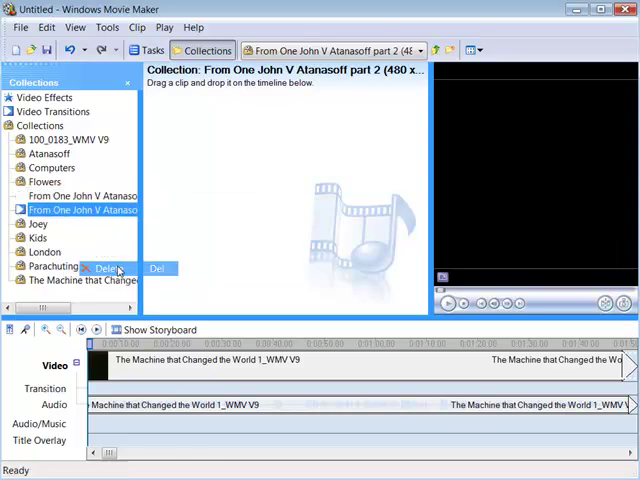
right_click(60, 196)
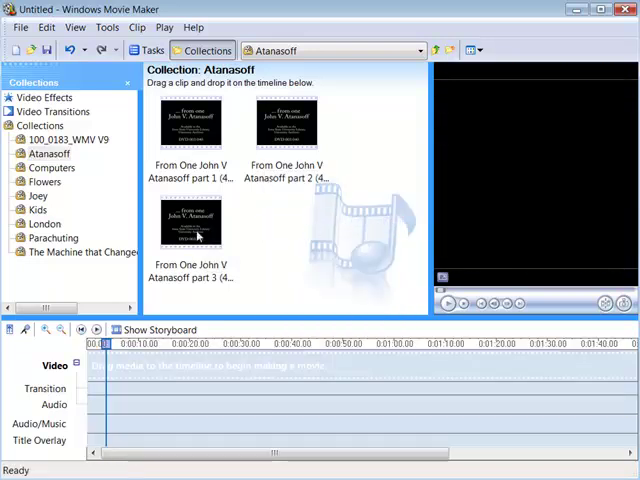
mouse_move(190, 125)
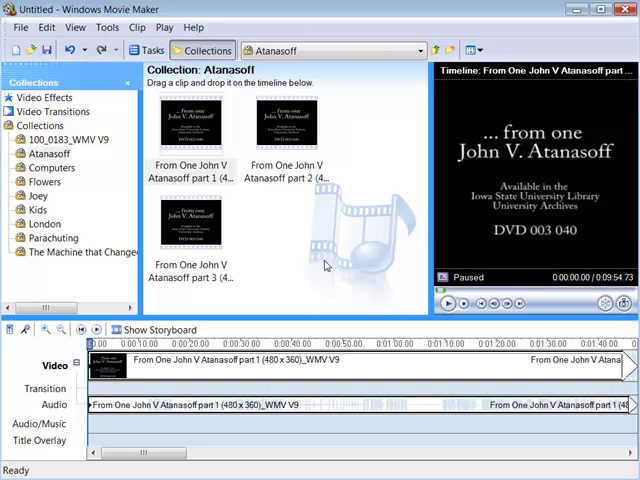
mouse_move(318, 259)
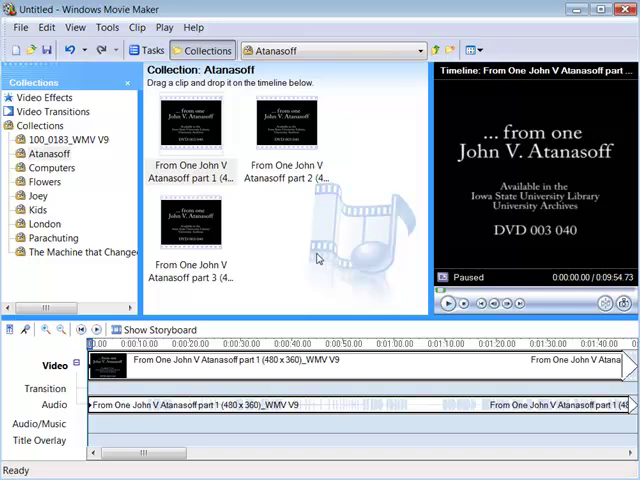
mouse_move(312, 261)
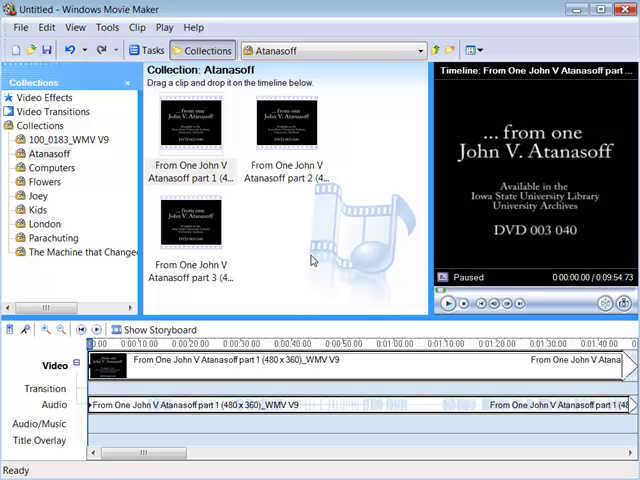
mouse_move(289, 263)
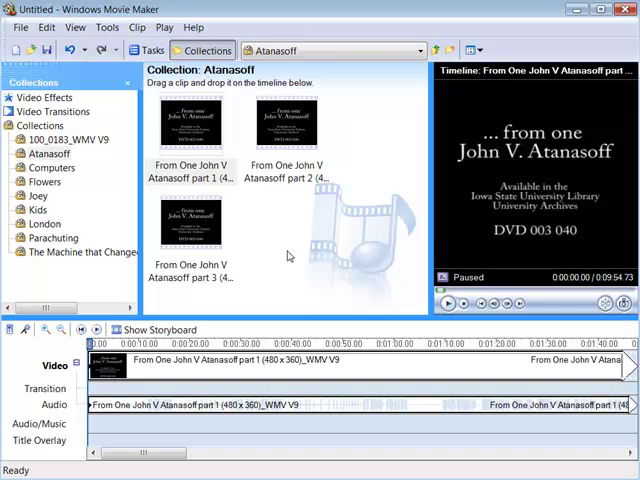
mouse_move(302, 260)
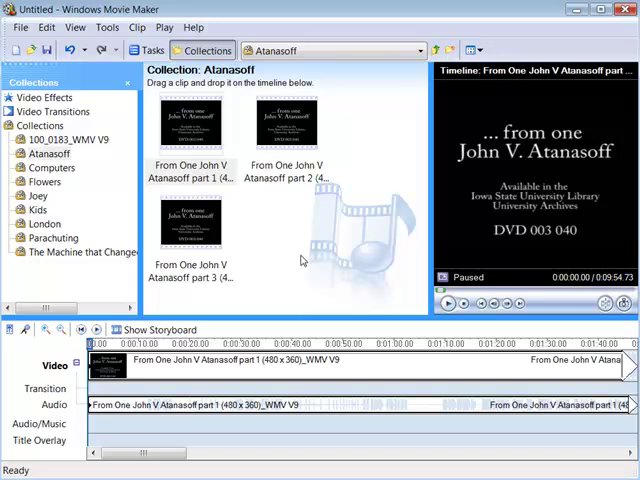
mouse_move(304, 260)
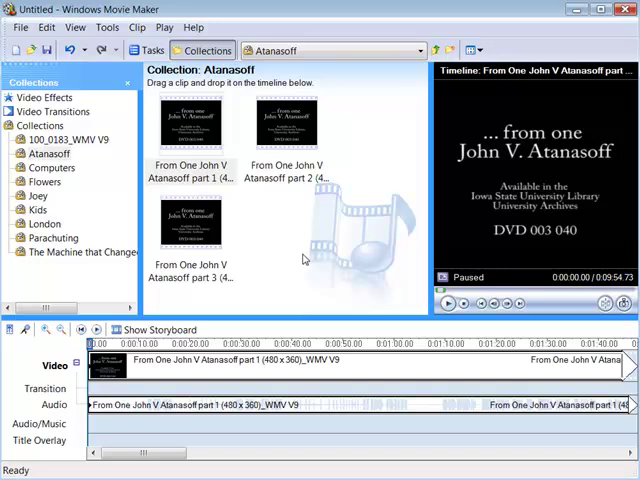